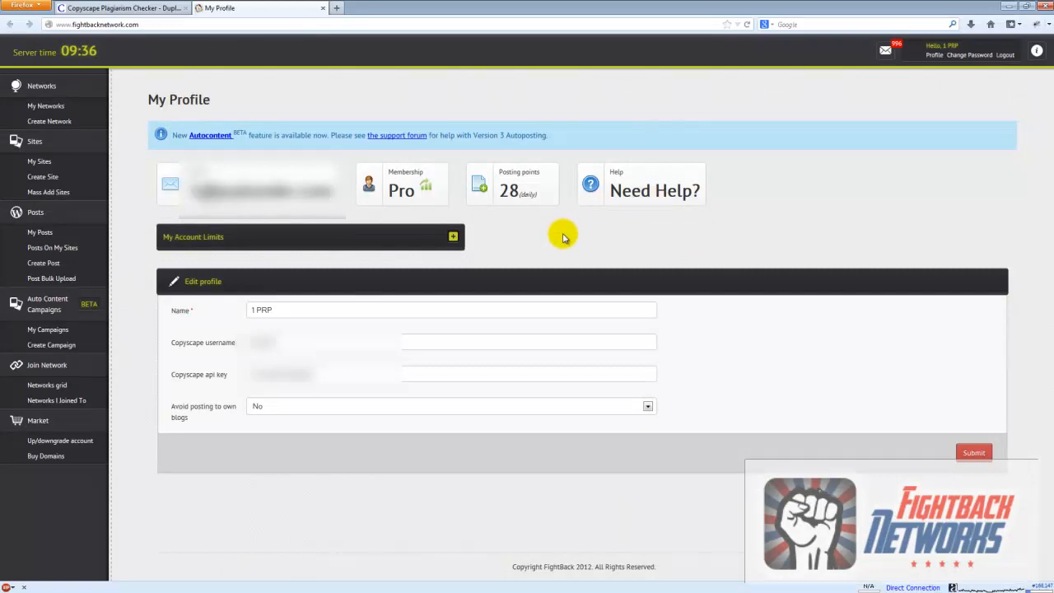
{"action": "mouse_move", "coordinate": [657, 184]}
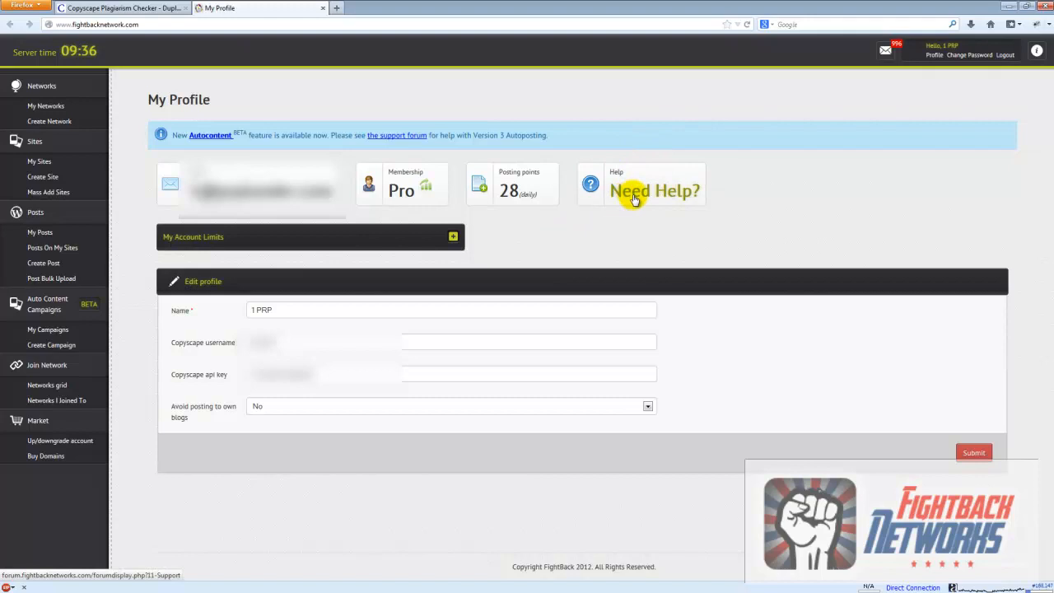
{"action": "mouse_move", "coordinate": [128, 373]}
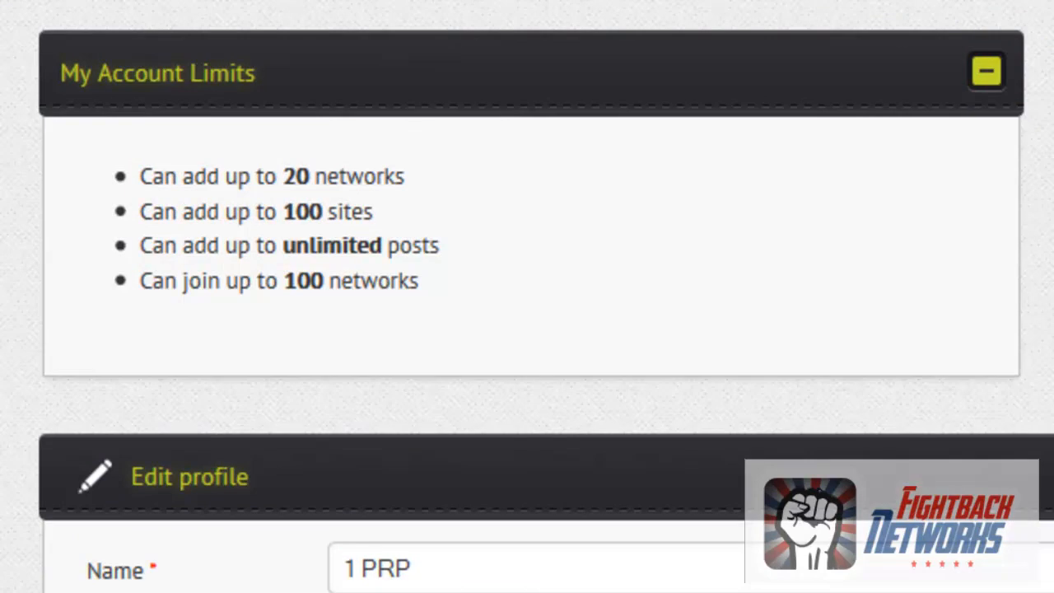
{"action": "mouse_move", "coordinate": [700, 457]}
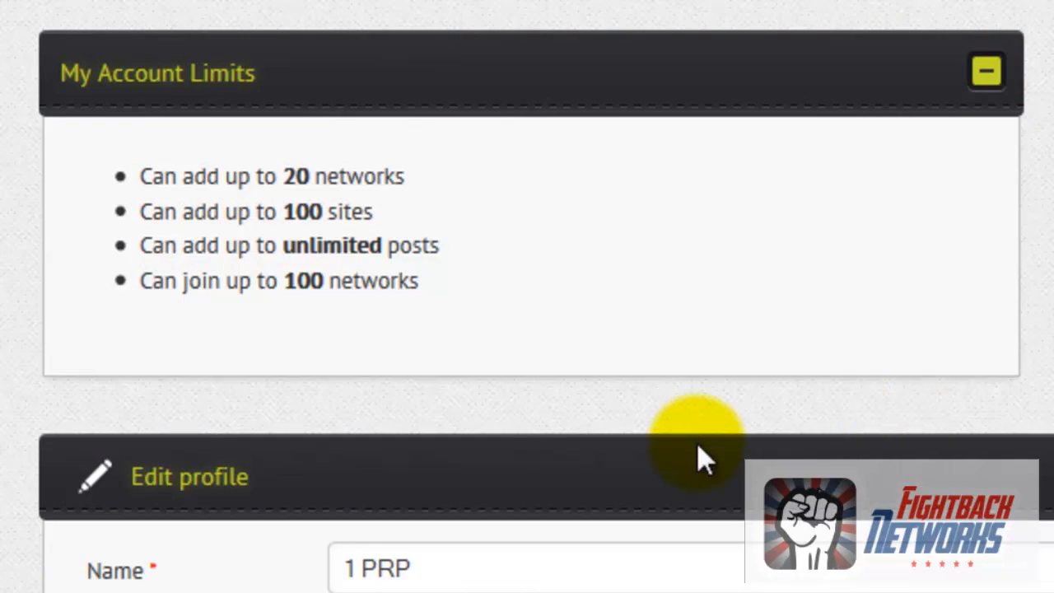
Scroll through the expanded limits: 20 networks, 100 sites, unlimited posts, 100 joinable networks.
{"action": "scroll", "scroll_direction": "down", "scroll_amount": 3}
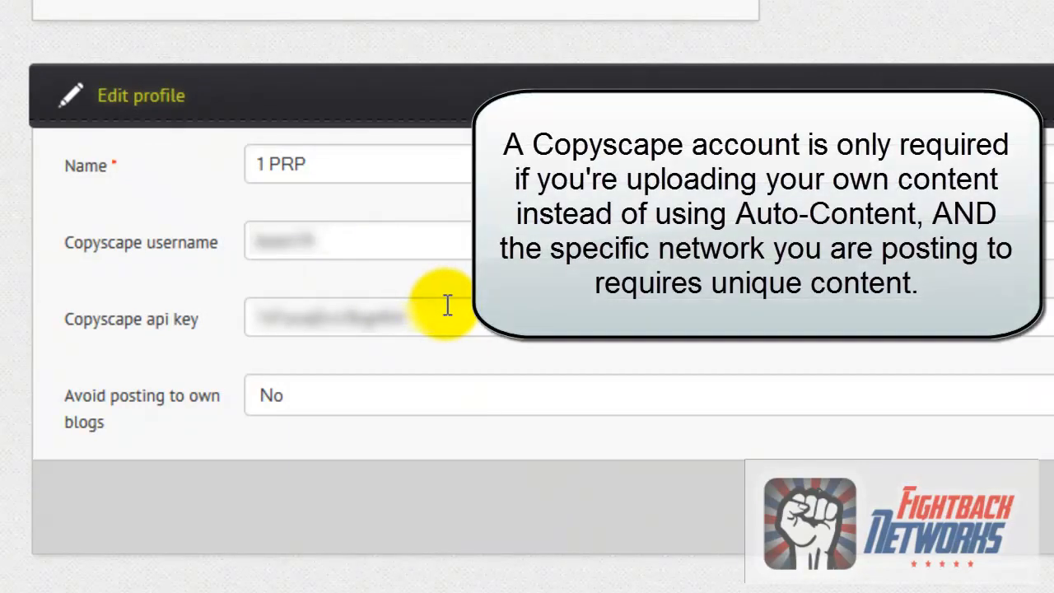
{"action": "mouse_move", "coordinate": [459, 311]}
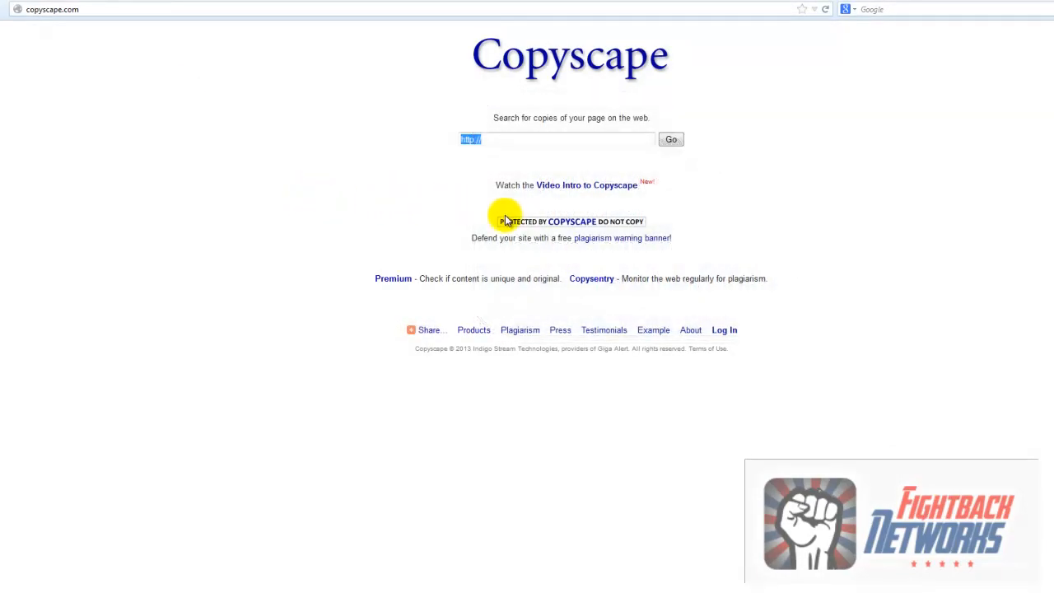
Log into Copyscape to reach Premium Search showing 71 credits remaining.
{"action": "left_click", "coordinate": [724, 330]}
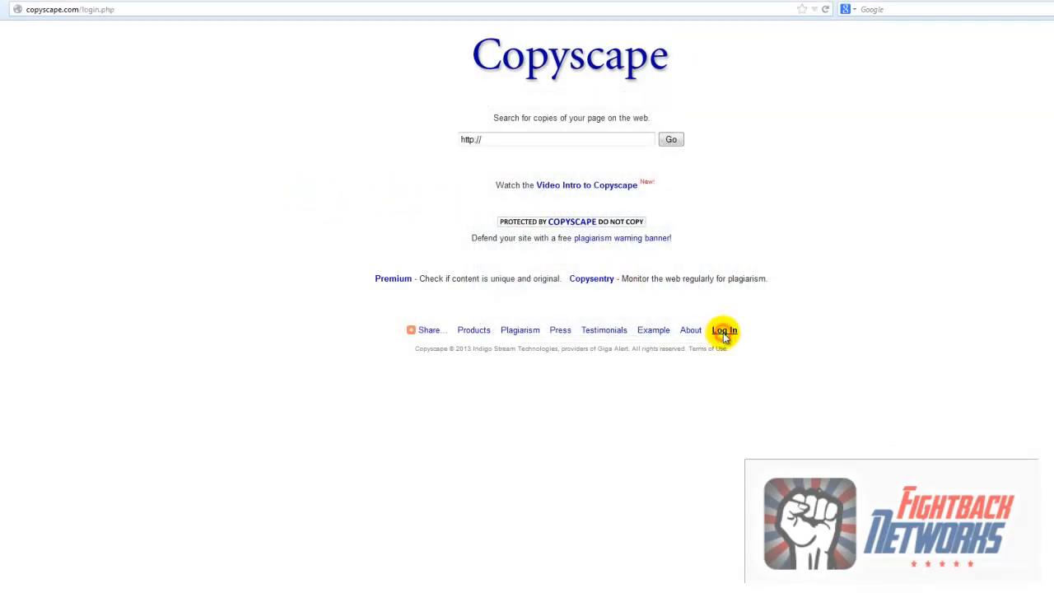
{"action": "left_click", "coordinate": [724, 330]}
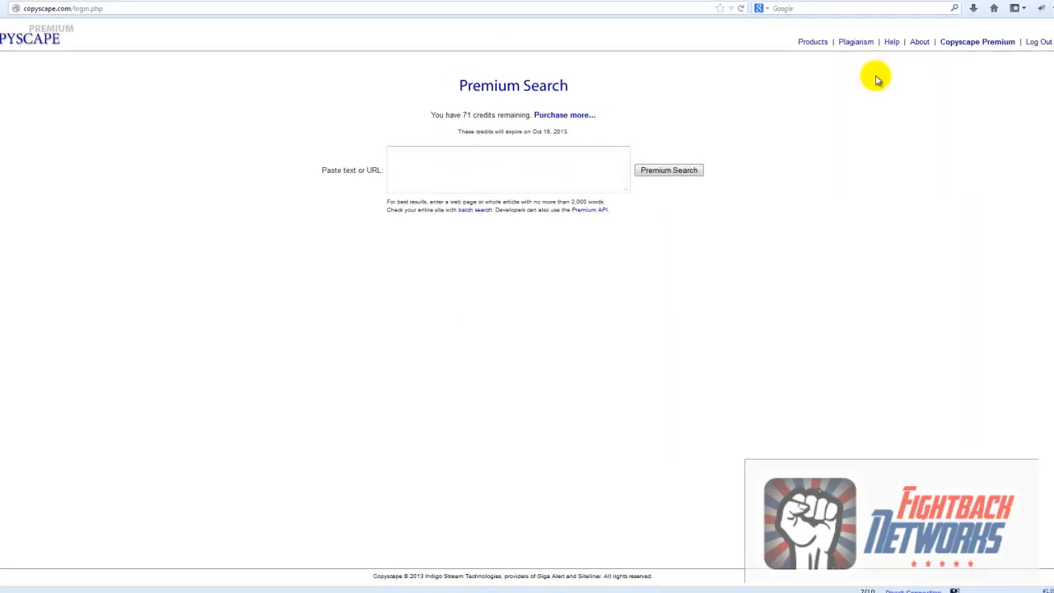
Choose Premium API from the Copyscape Premium menu and scroll its developer page.
{"action": "left_click", "coordinate": [978, 41]}
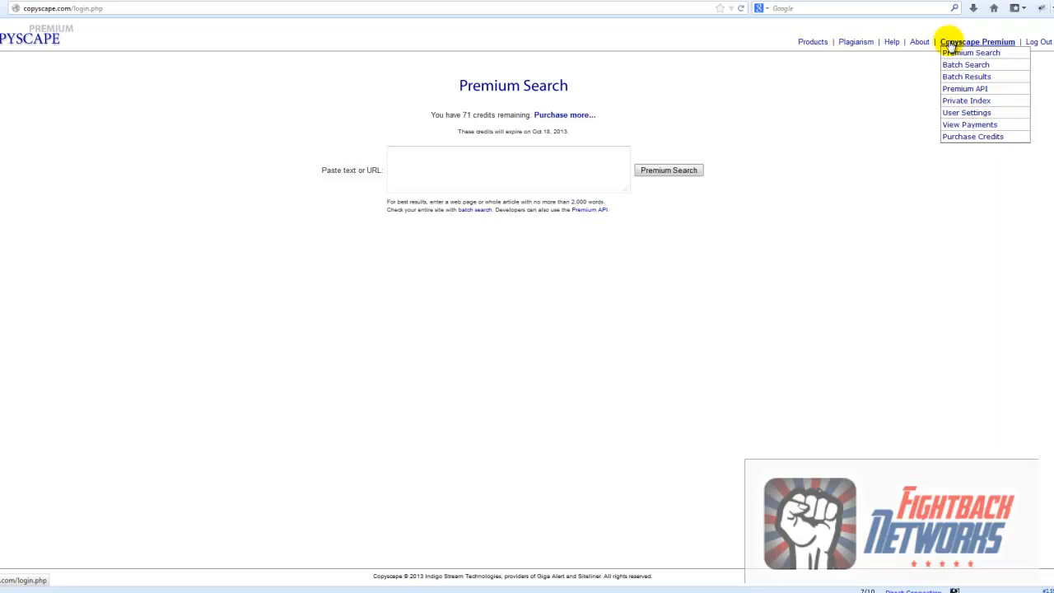
{"action": "left_click", "coordinate": [964, 88]}
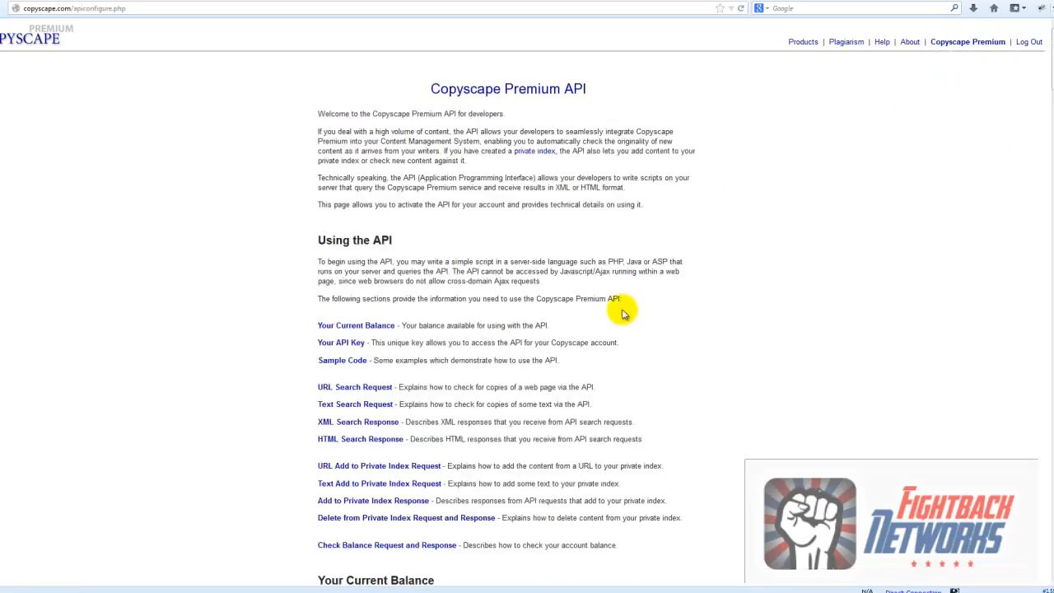
{"action": "scroll", "scroll_direction": "down", "scroll_amount": 3}
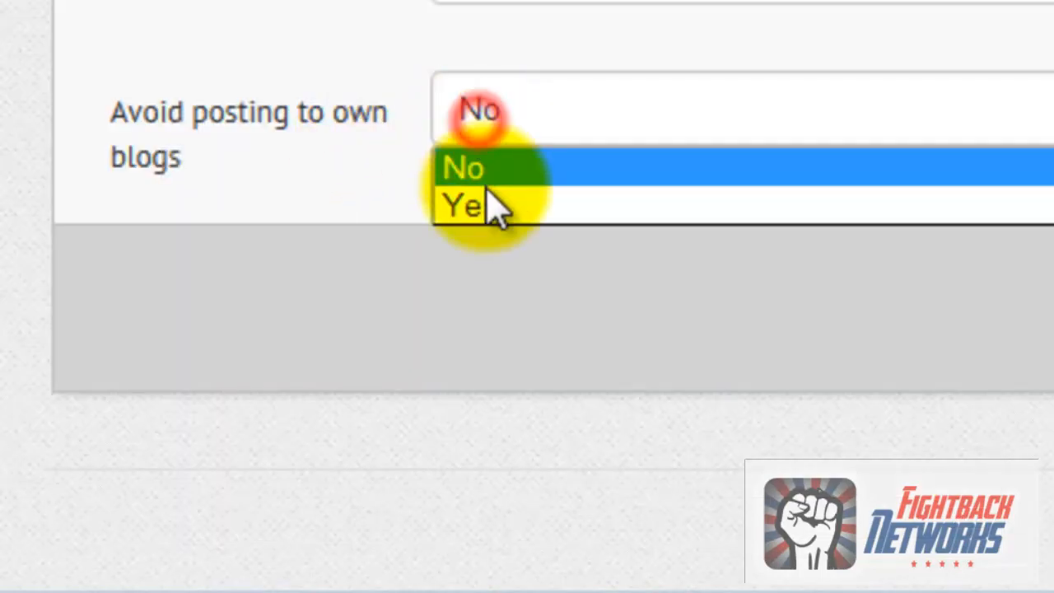
Switch Avoid posting to own blogs to Yes, then back to No.
{"action": "left_click", "coordinate": [461, 204]}
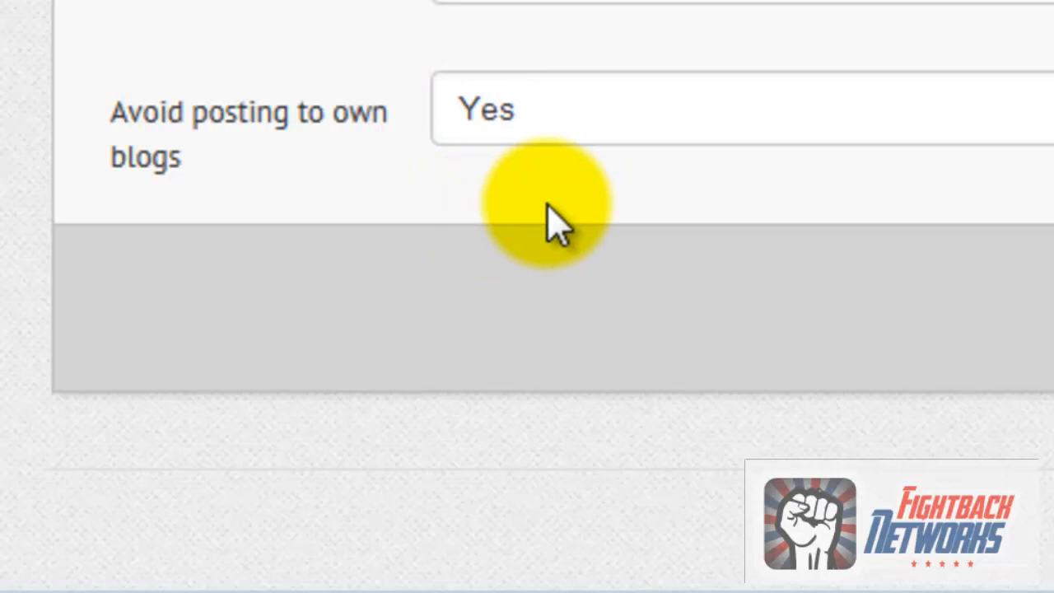
{"action": "left_click", "coordinate": [576, 110]}
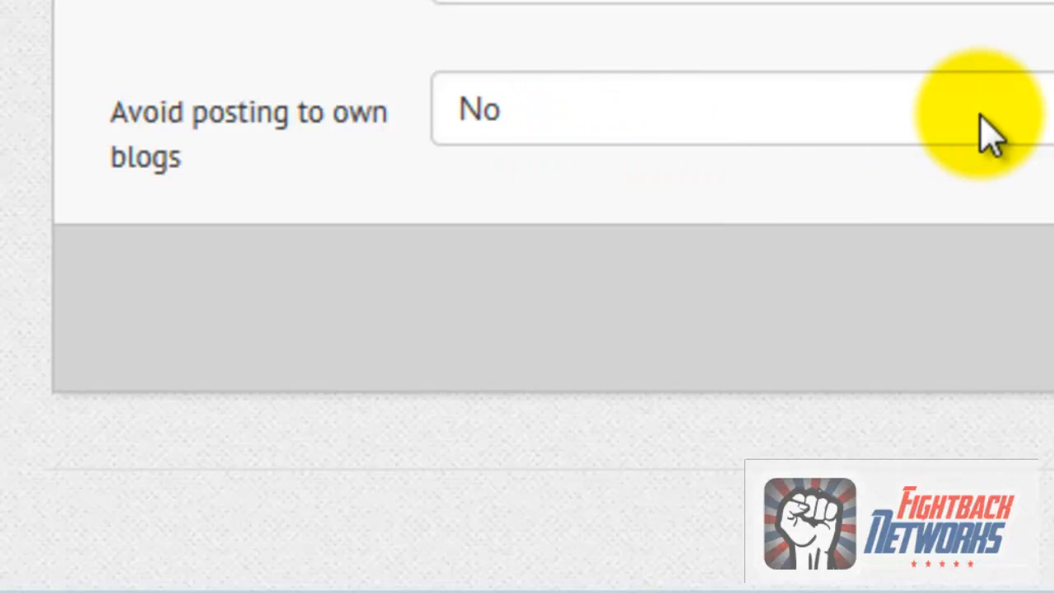
{"action": "mouse_move", "coordinate": [996, 144]}
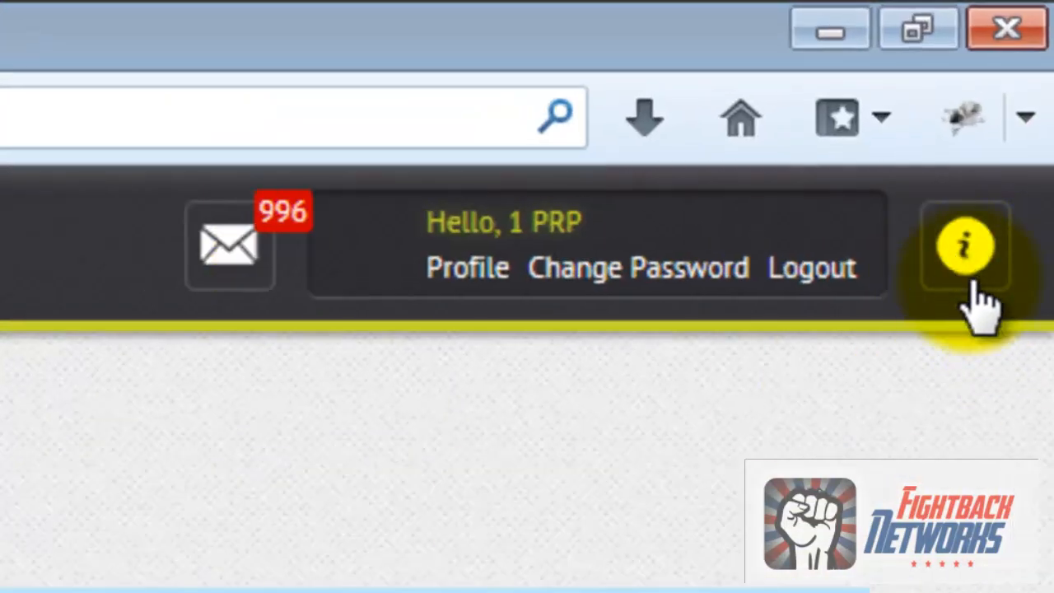
{"action": "mouse_move", "coordinate": [968, 247]}
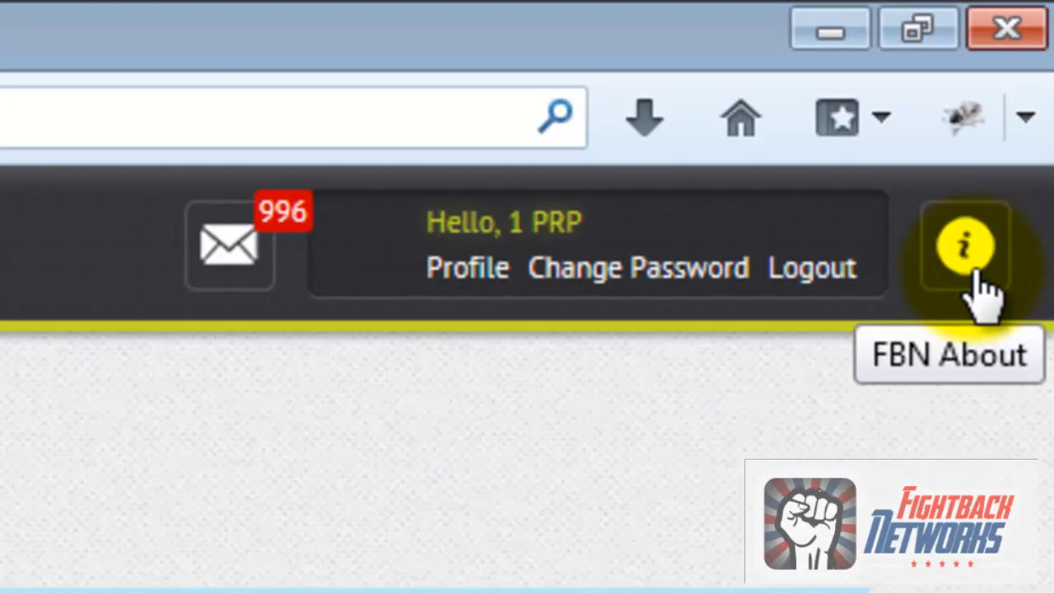
{"action": "mouse_move", "coordinate": [971, 334]}
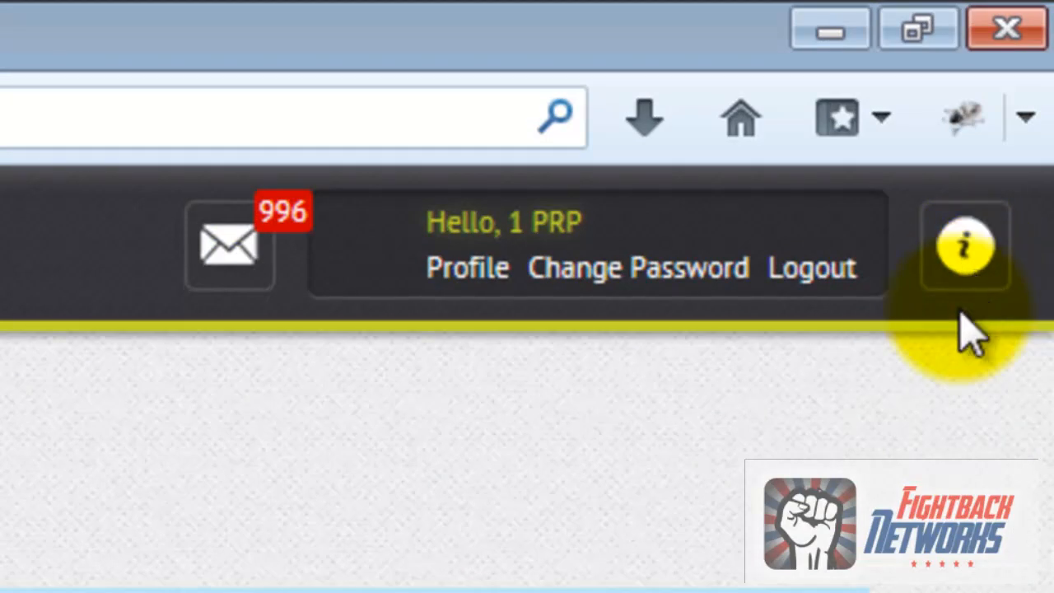